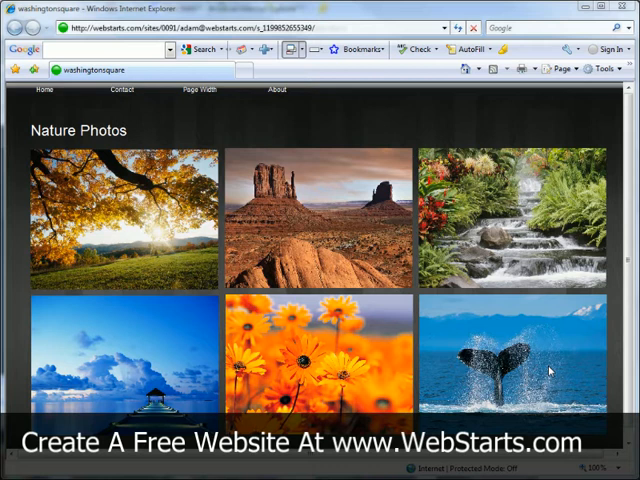
mouse_move(300, 152)
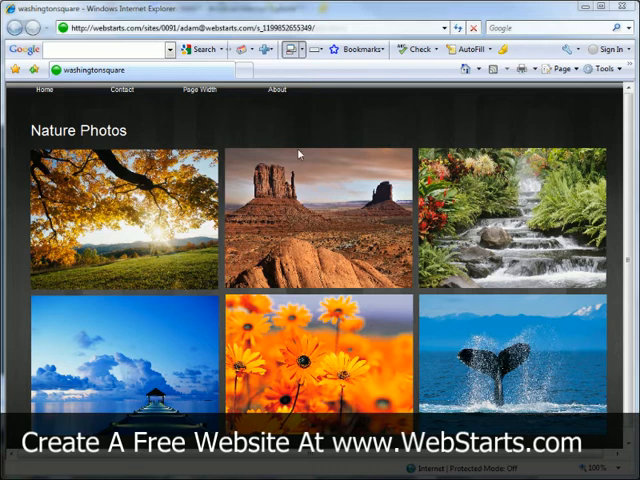
mouse_move(308, 132)
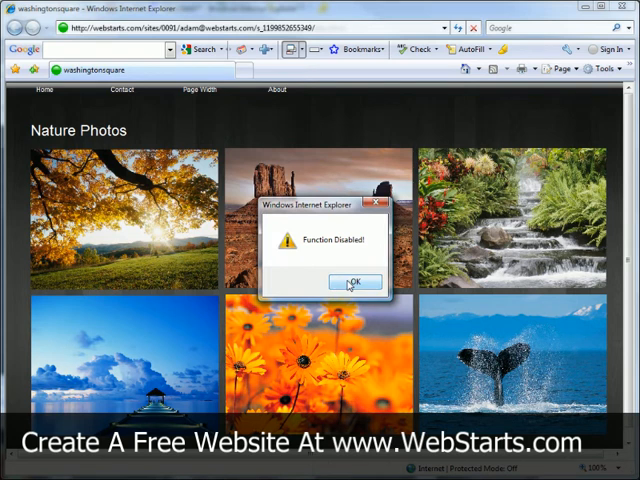
- Dismiss the Function Disabled alert and bring up the Page menu for the Nature Photos page
left_click(356, 282)
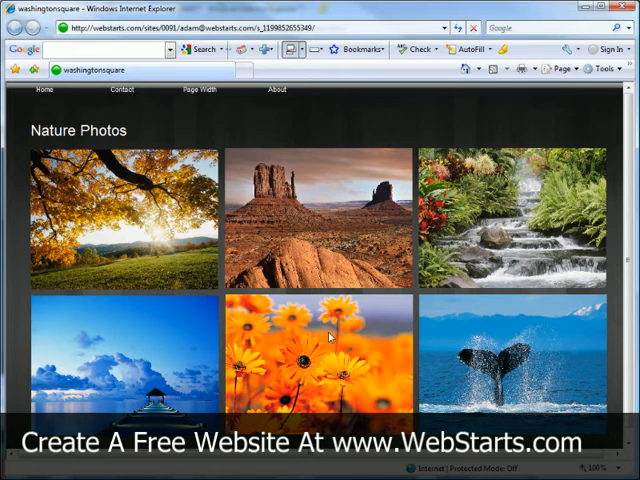
mouse_move(148, 406)
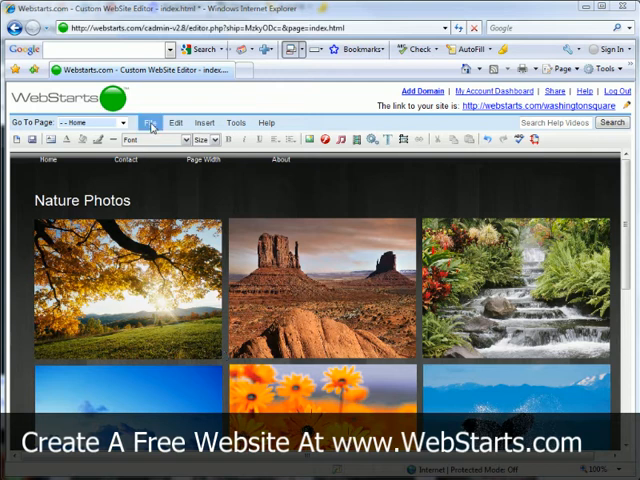
left_click(152, 122)
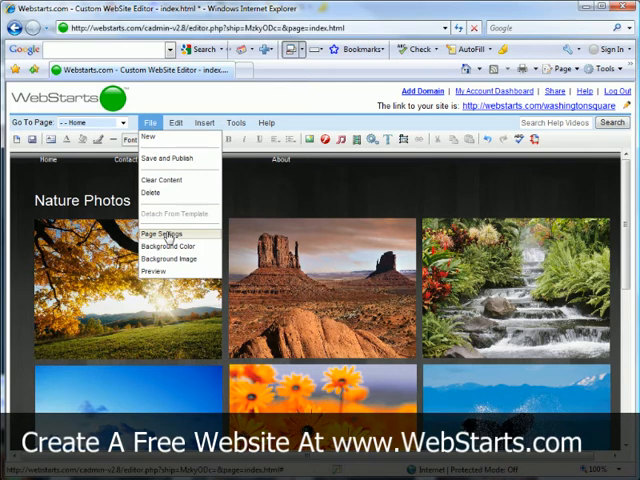
- Enable Disable Right Click in the Nature Photos page settings and save
left_click(162, 232)
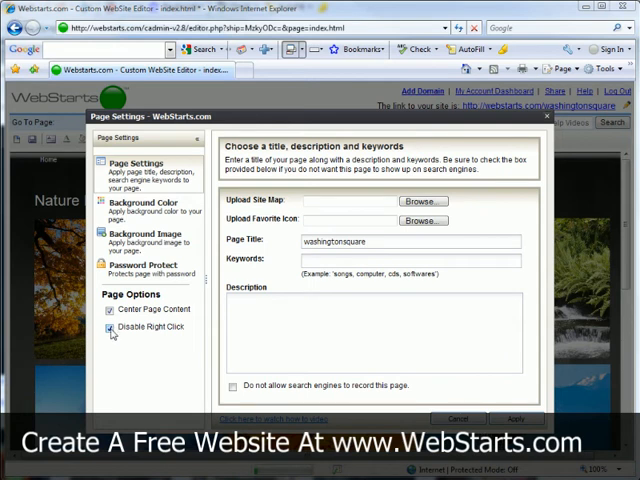
left_click(108, 328)
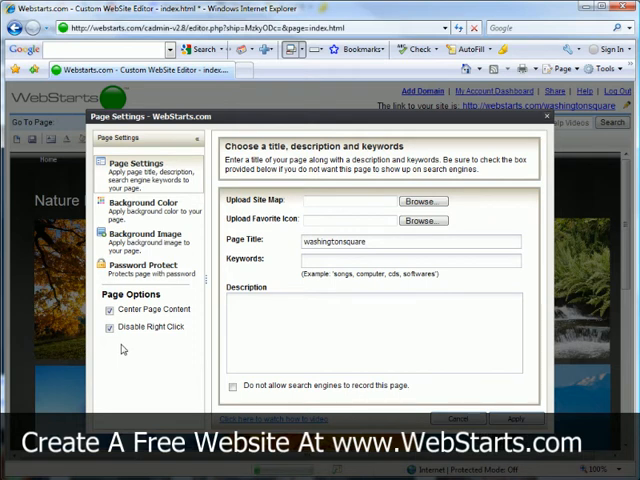
left_click(516, 418)
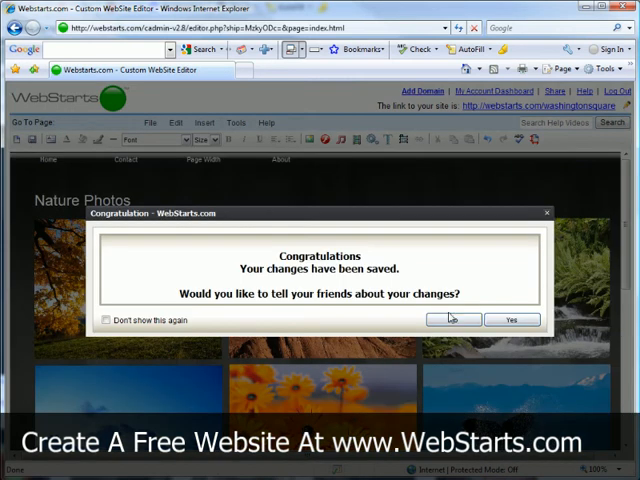
- Answer No on the Congratulations prompt to return to the editor
left_click(452, 320)
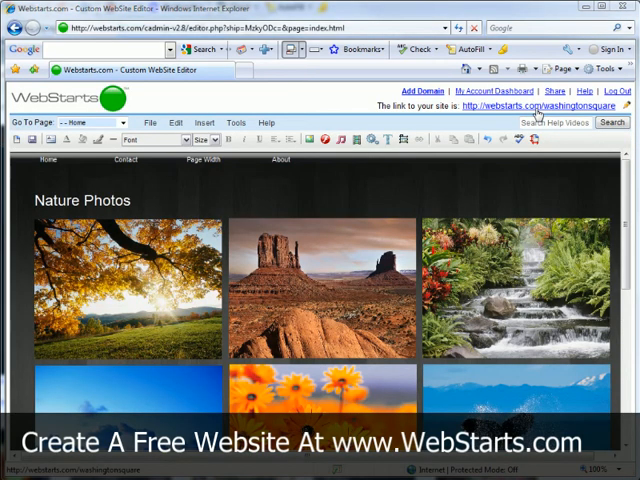
- View the live site and confirm right-clicking shows the Function Disabled alert
left_click(536, 106)
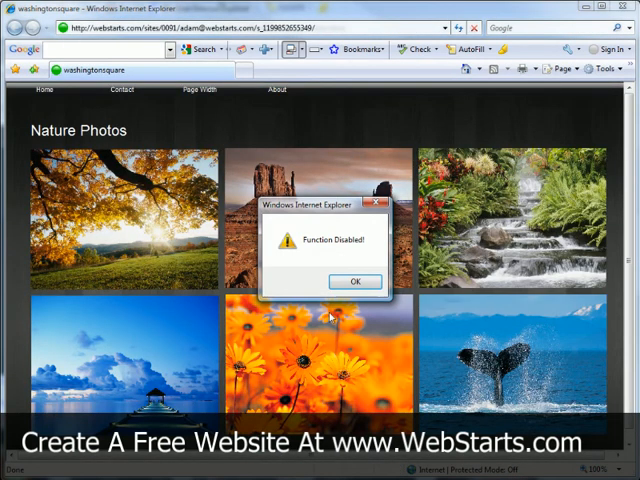
left_click(354, 280)
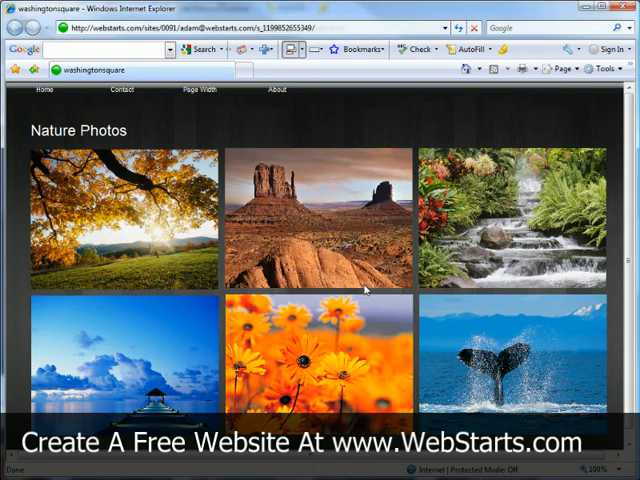